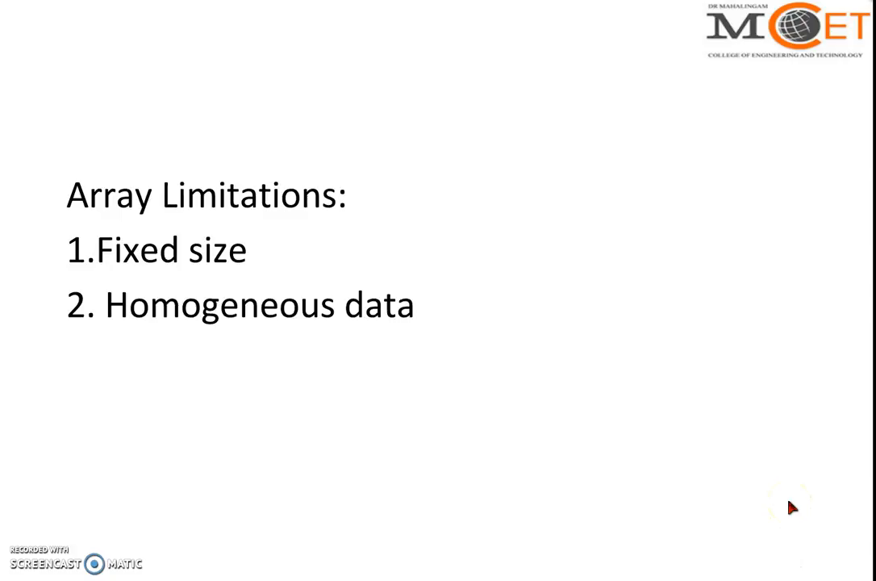
{"action": "left_click", "coordinate": [677, 327]}
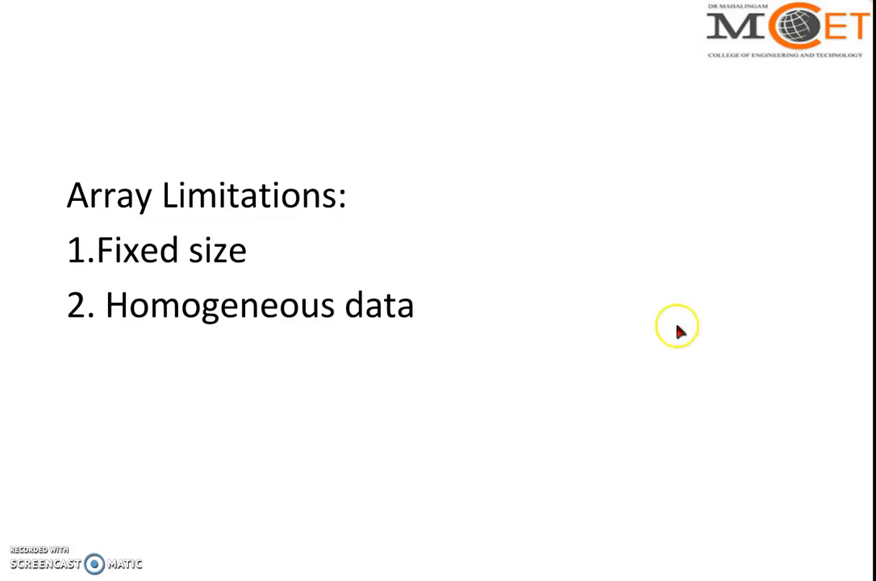